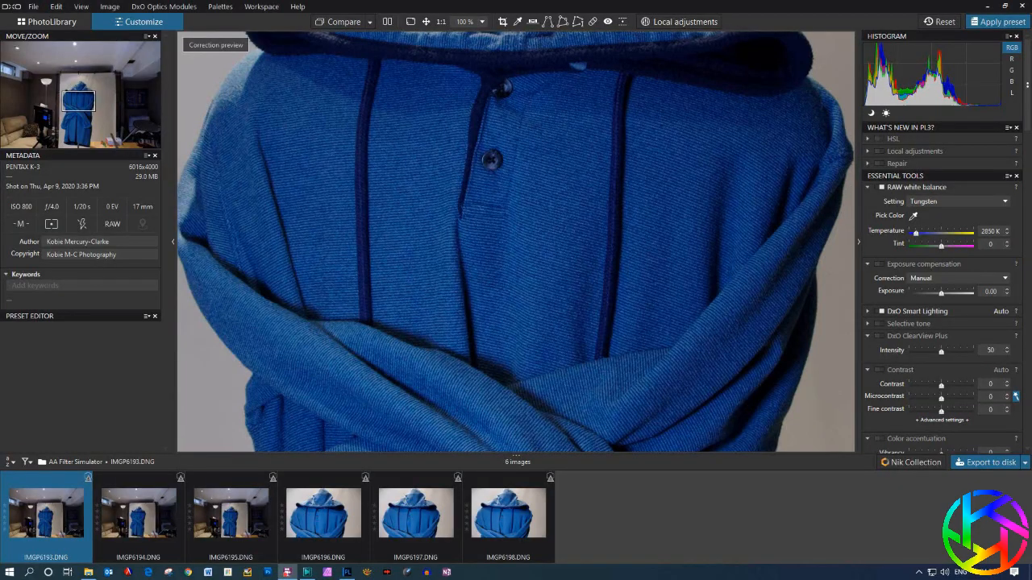
mouse_move(380, 268)
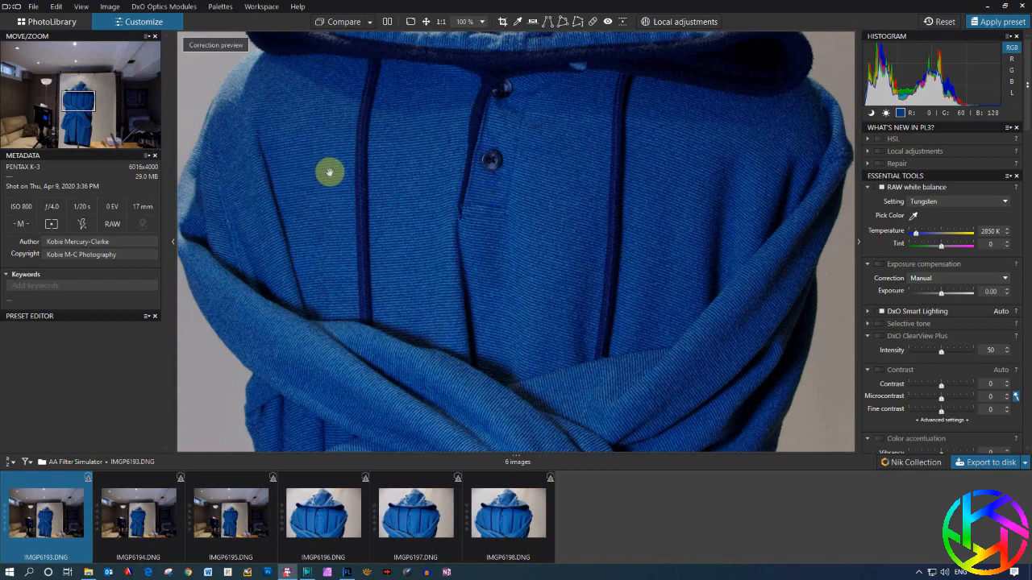
mouse_move(340, 188)
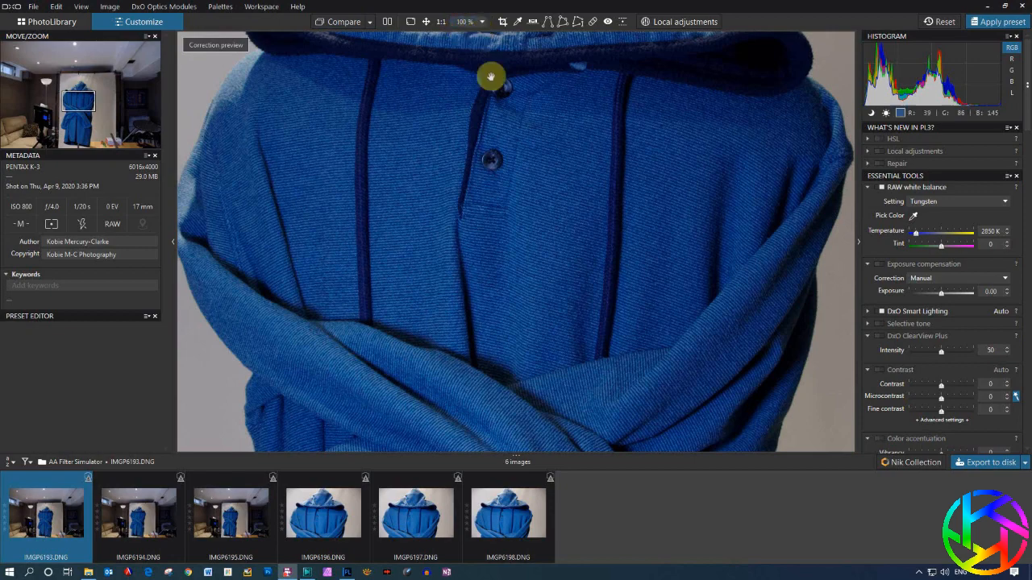
mouse_move(436, 266)
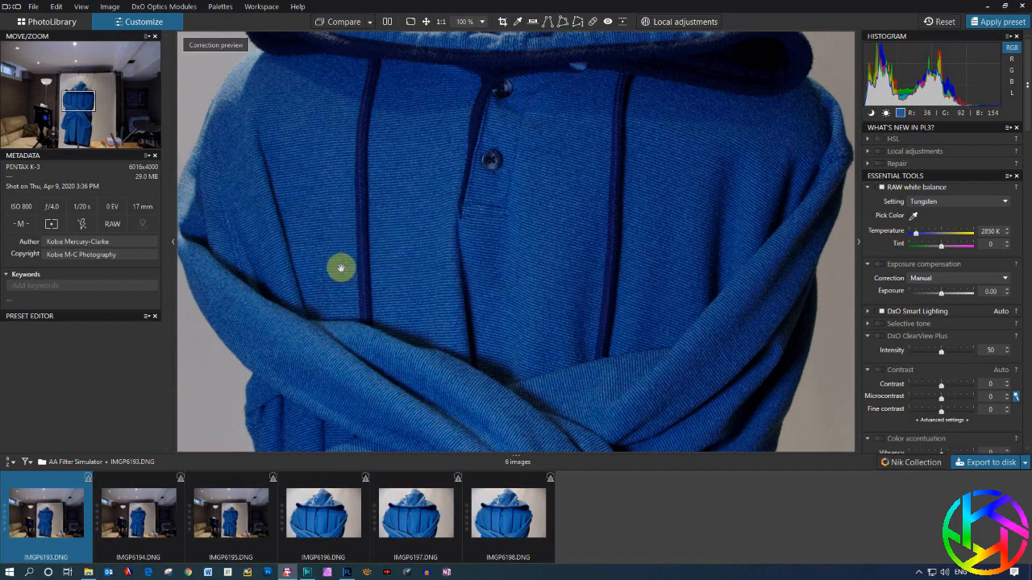
mouse_move(454, 281)
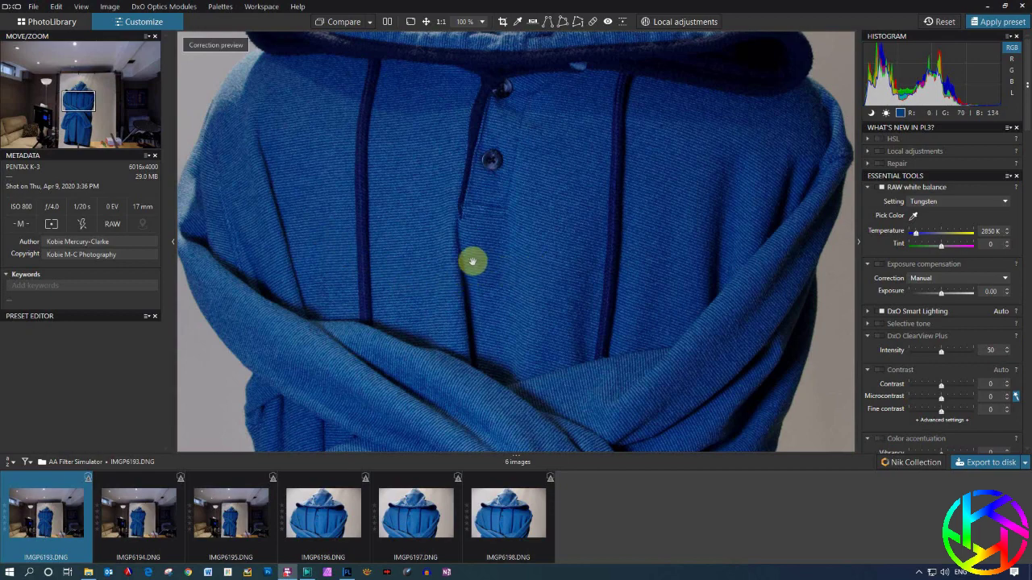
mouse_move(553, 282)
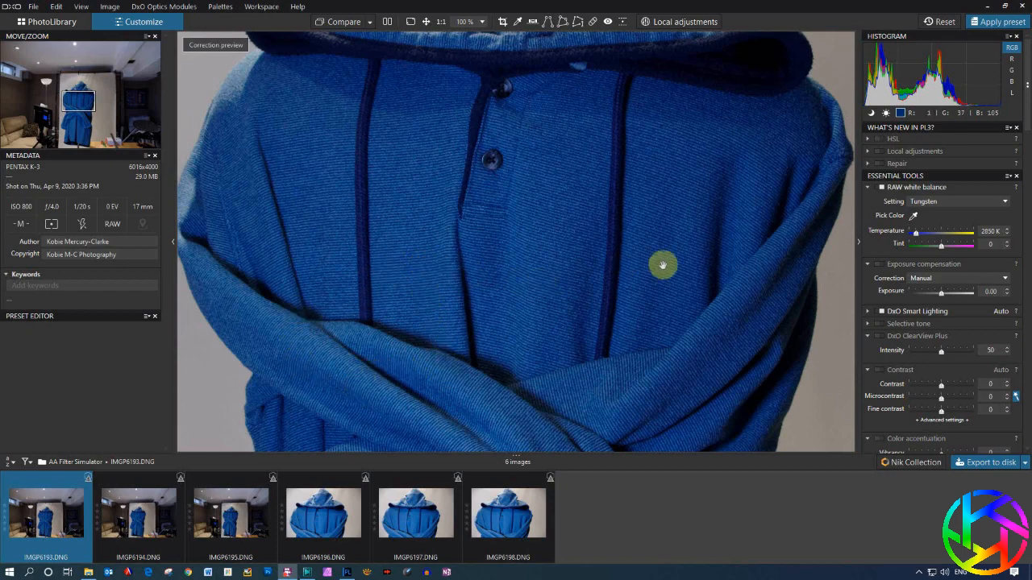
Flip through IMGP6194, IMGP6193 and IMGP6195 at the 100% chest crop
left_click(138, 513)
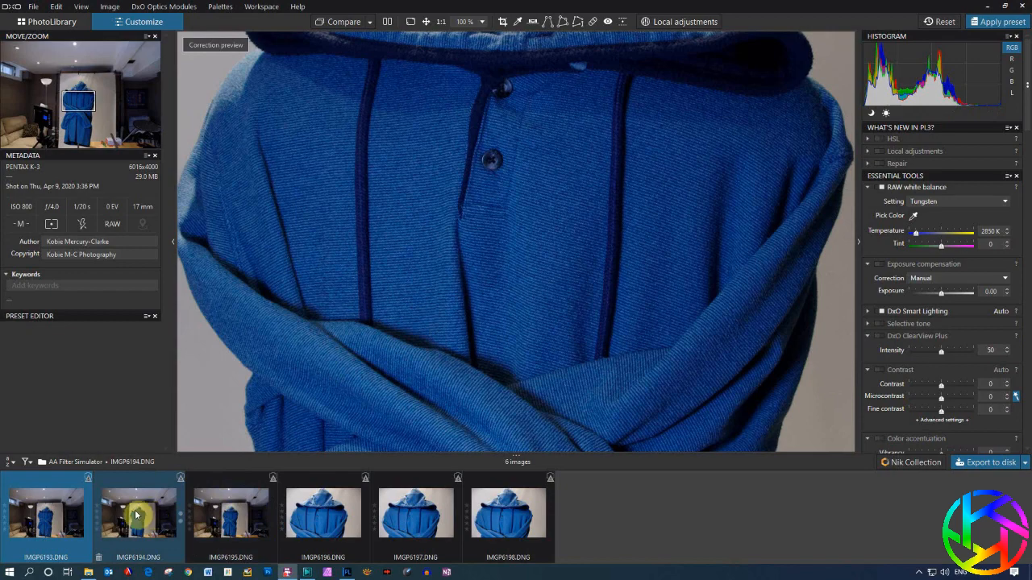
mouse_move(136, 515)
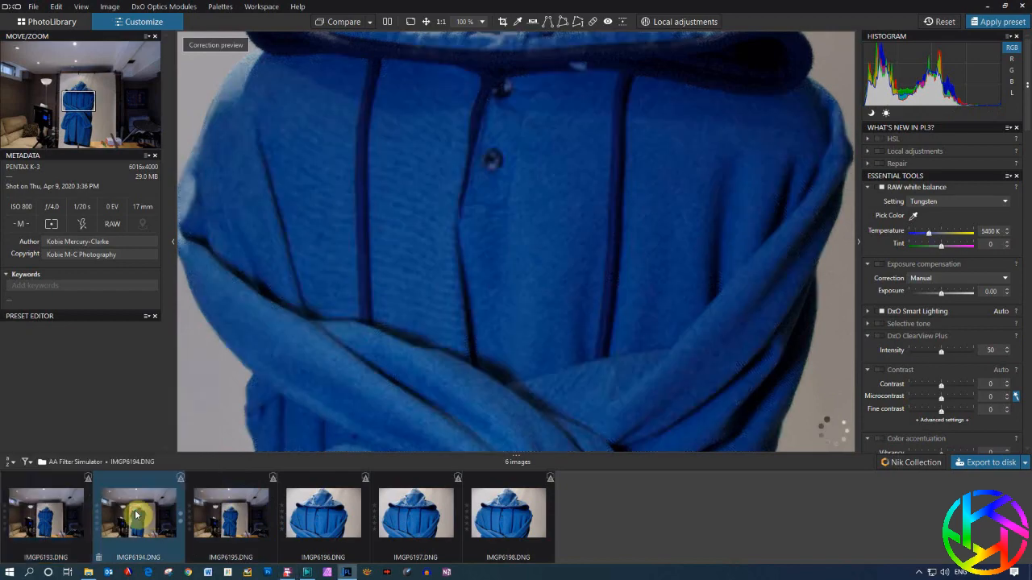
left_click_drag(965, 234, 917, 234)
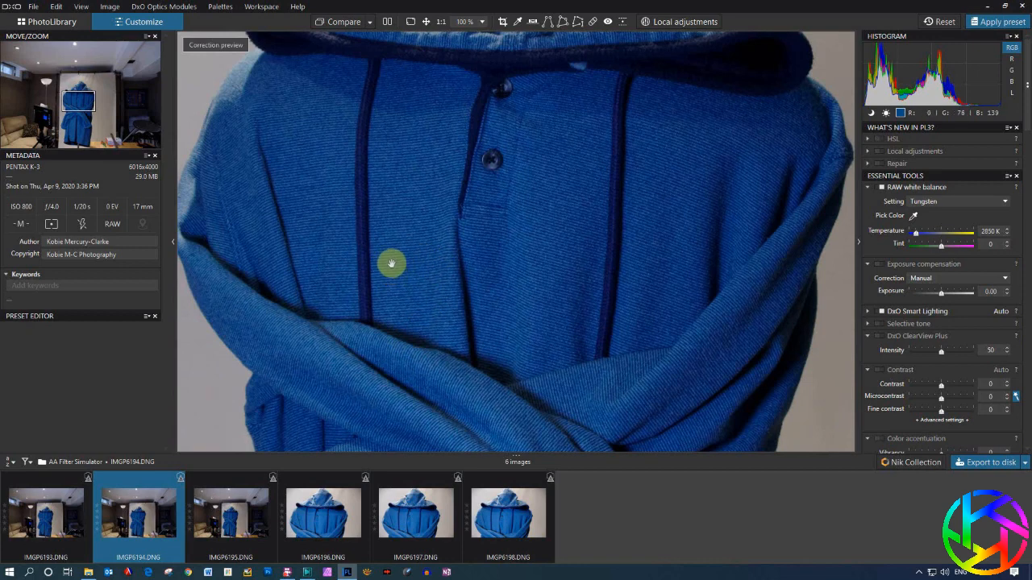
left_click(46, 515)
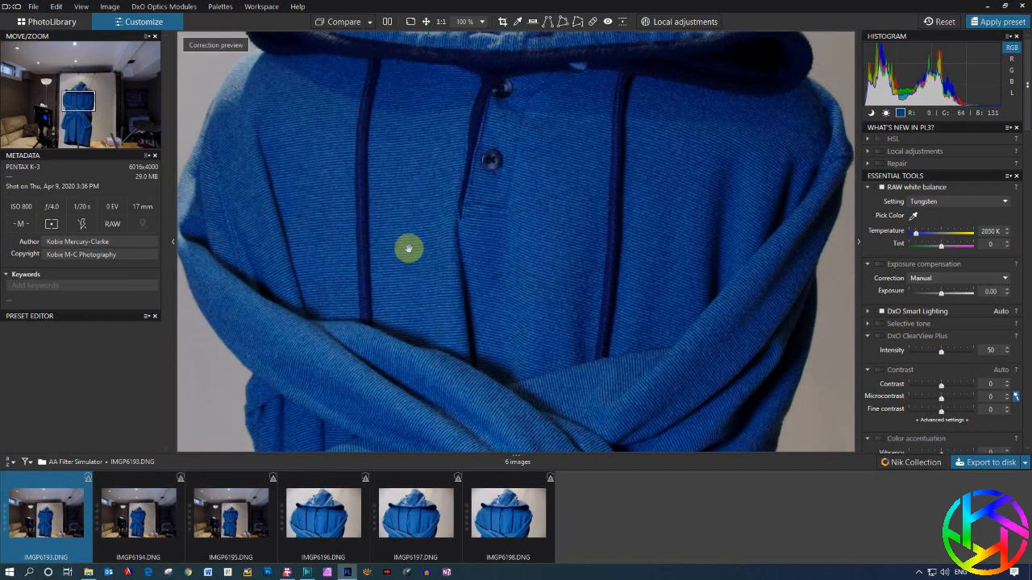
left_click(137, 513)
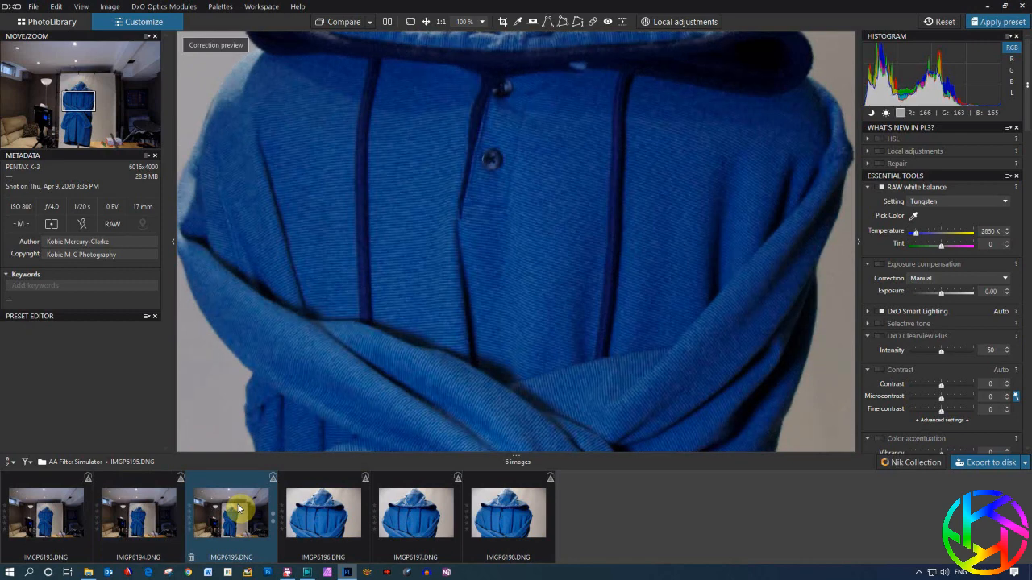
left_click(231, 511)
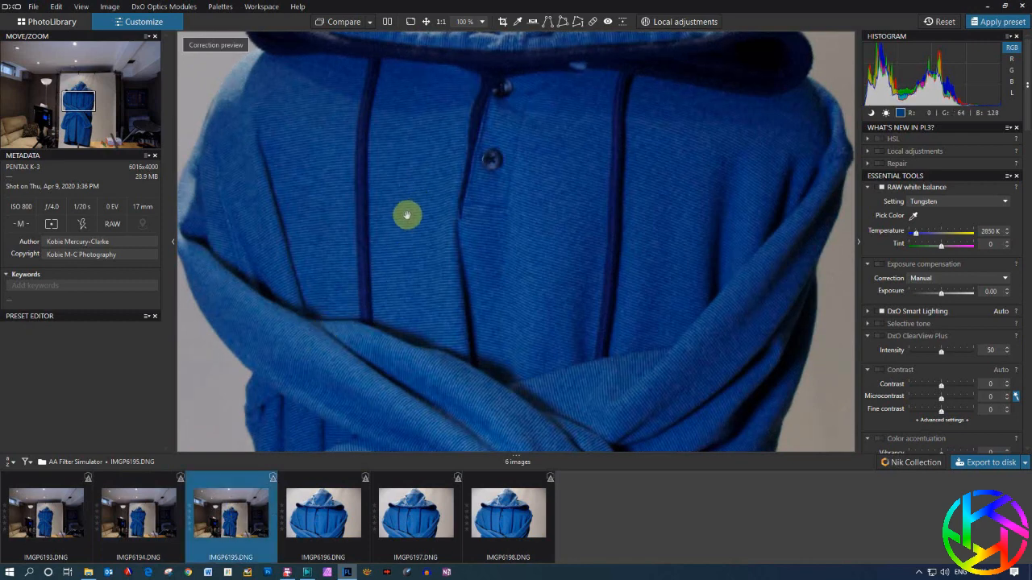
left_click(44, 513)
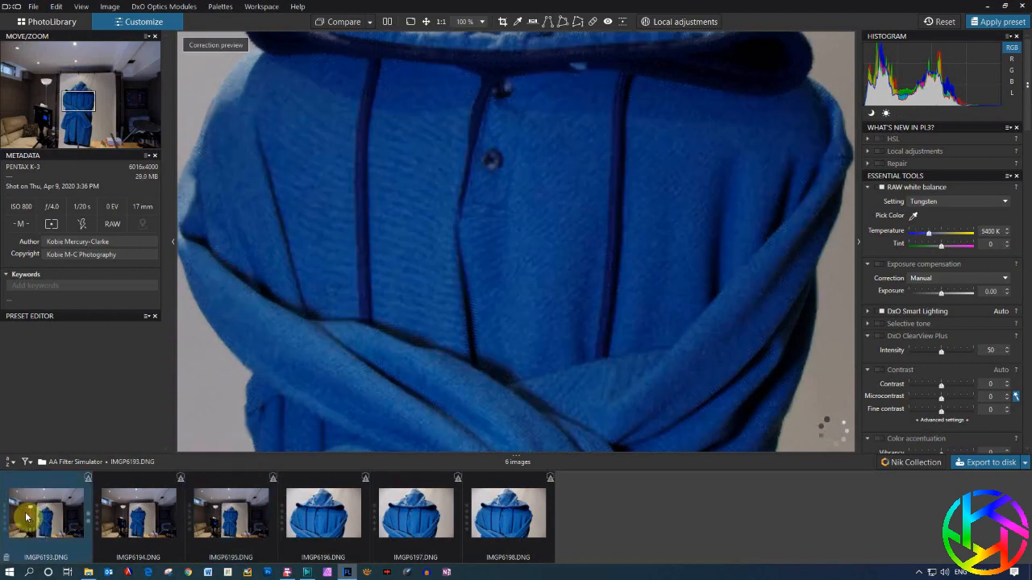
left_click_drag(975, 235, 915, 235)
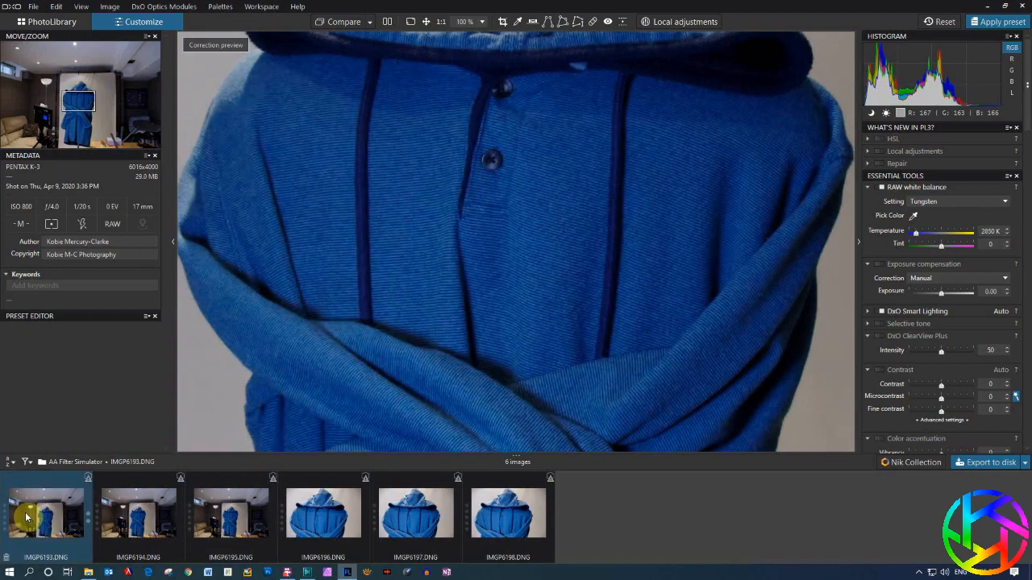
left_click(231, 517)
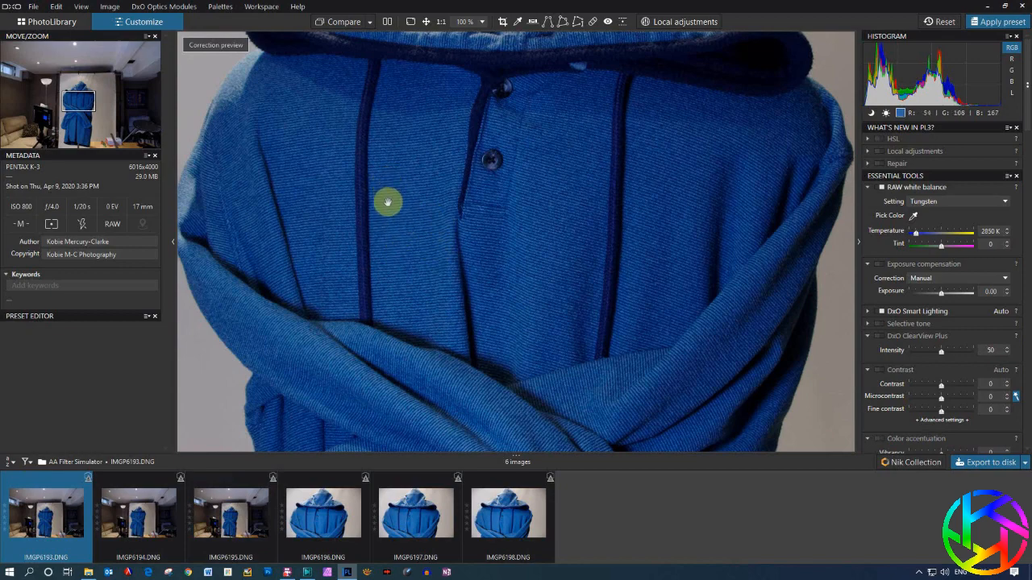
left_click(230, 513)
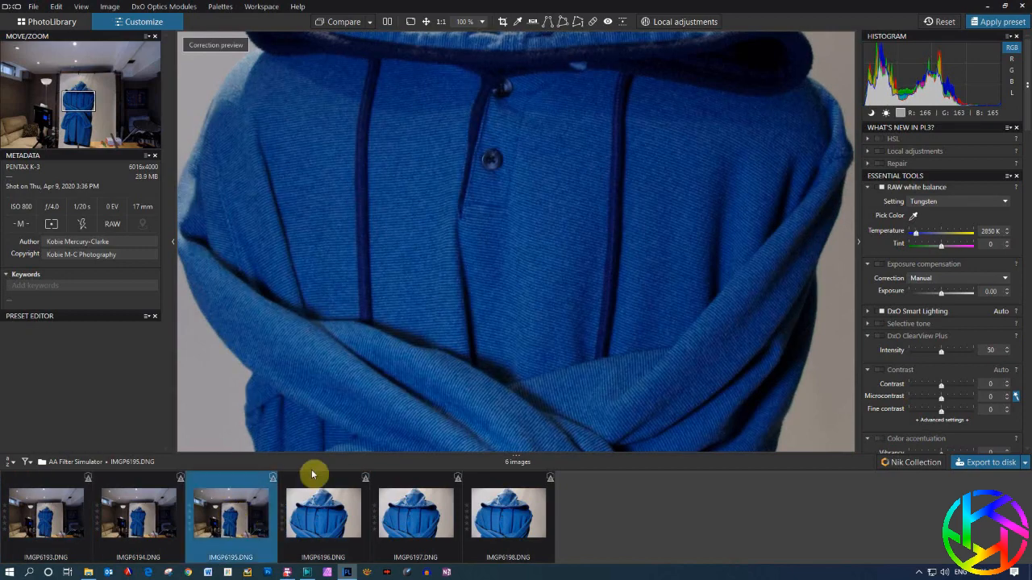
Show IMGP6196.DNG and pan the 100% view from the button onto the sleeve fabric fold
left_click(323, 517)
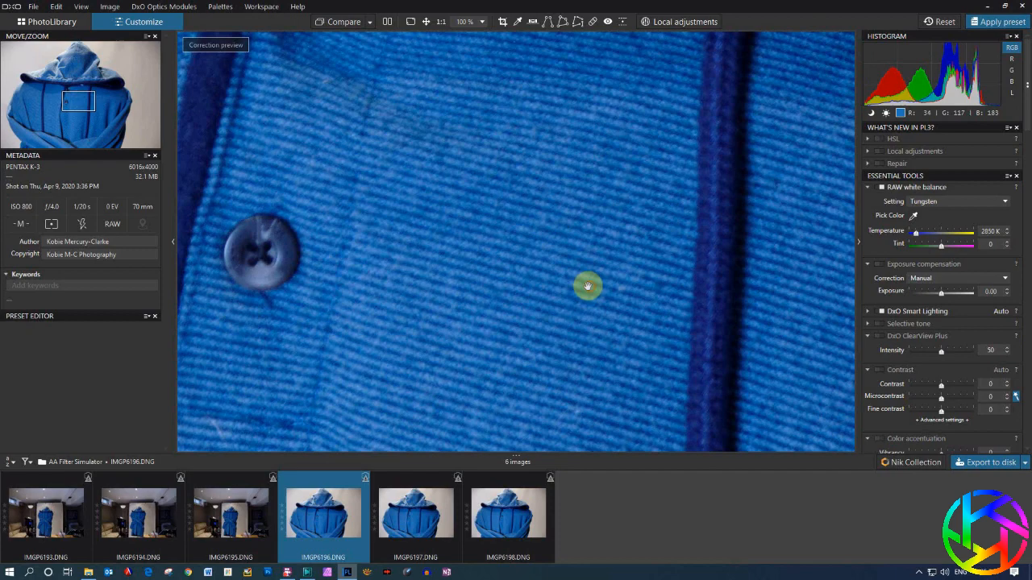
left_click_drag(587, 287, 688, 280)
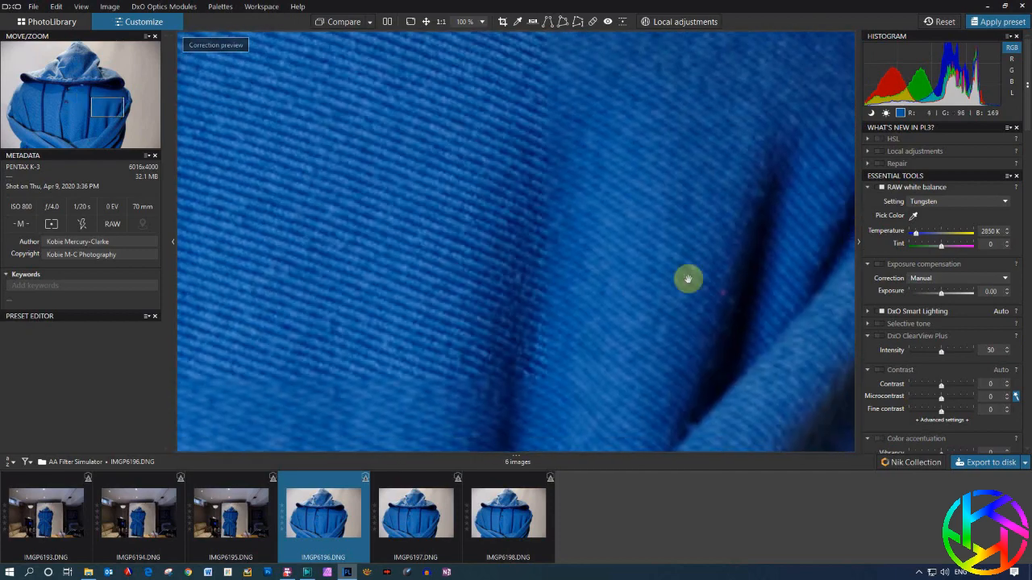
left_click_drag(688, 280, 659, 284)
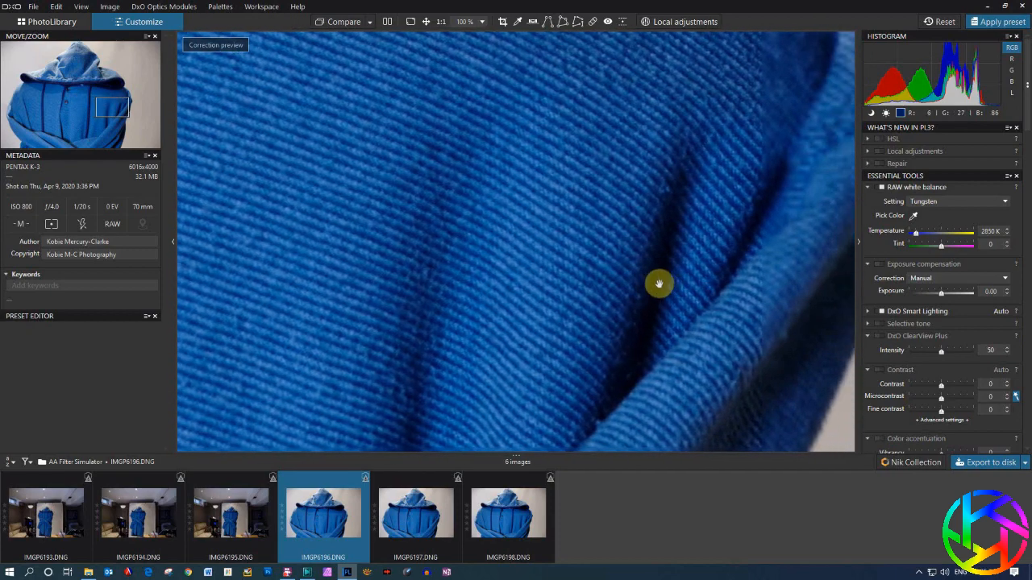
left_click_drag(659, 284, 615, 236)
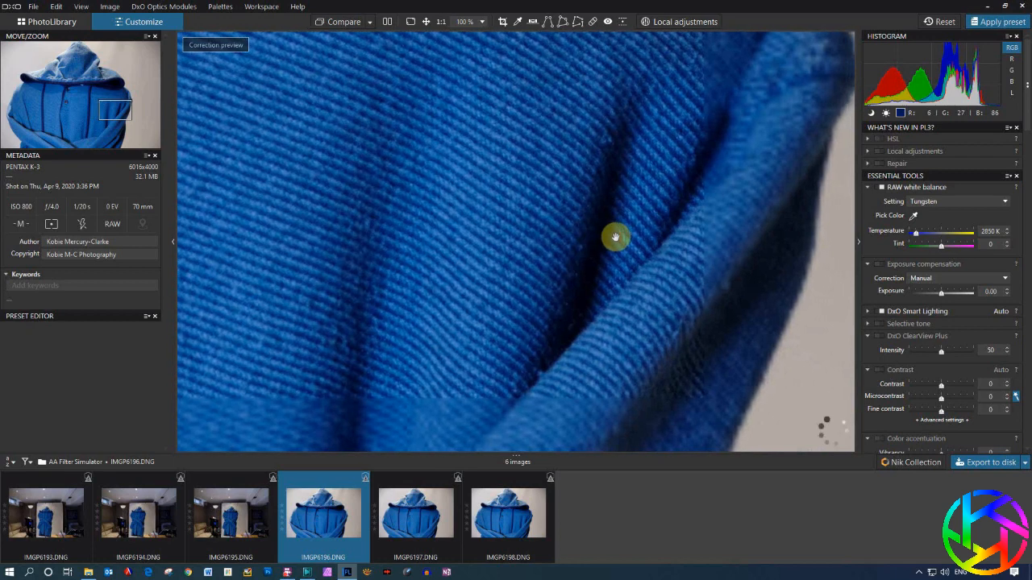
left_click_drag(615, 236, 610, 272)
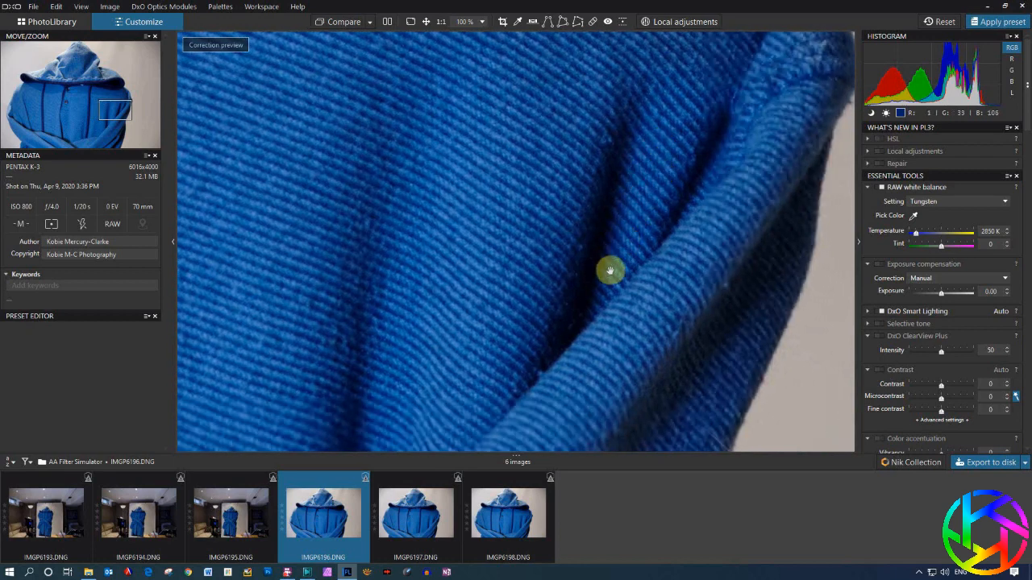
left_click_drag(610, 270, 637, 220)
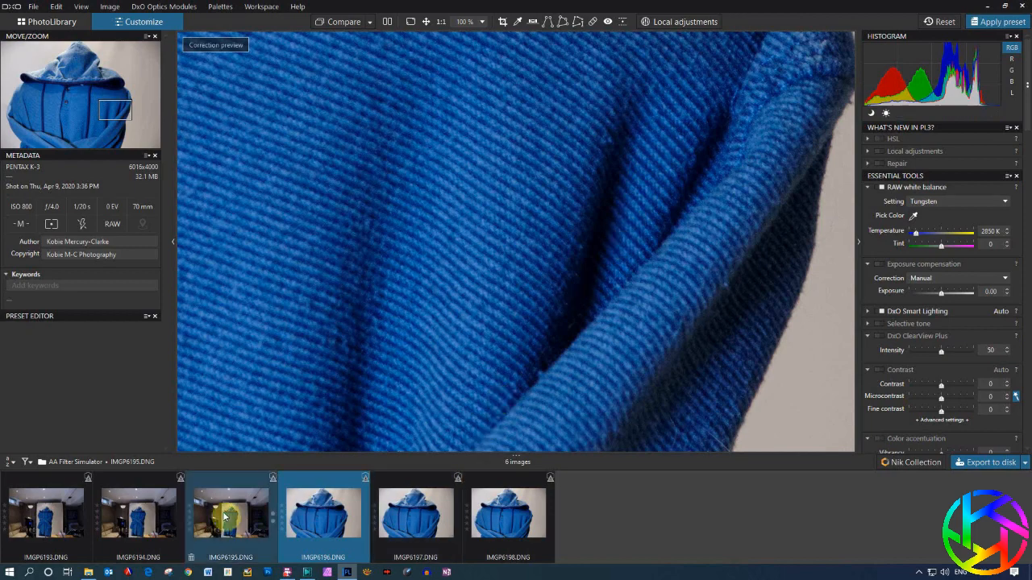
Alternate between the IMGP6197, IMGP6198 and IMGP6196 fold crops, finishing on IMGP6196
left_click(417, 523)
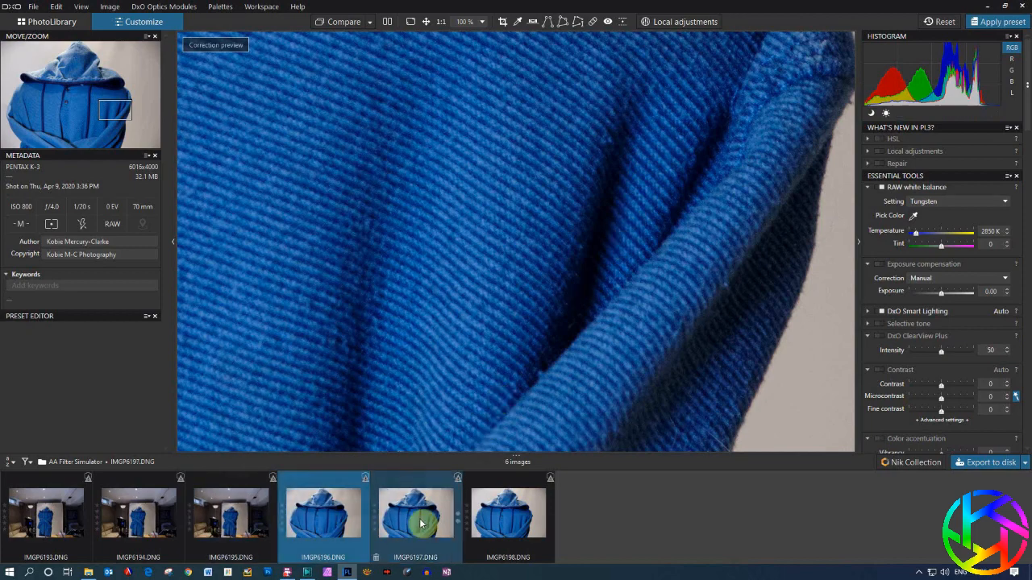
left_click(420, 523)
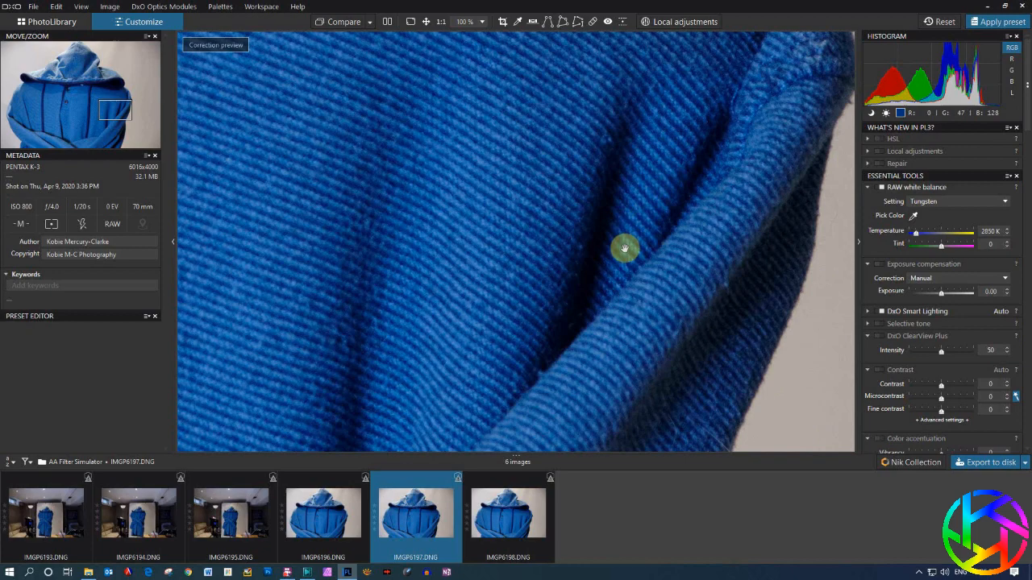
left_click(324, 515)
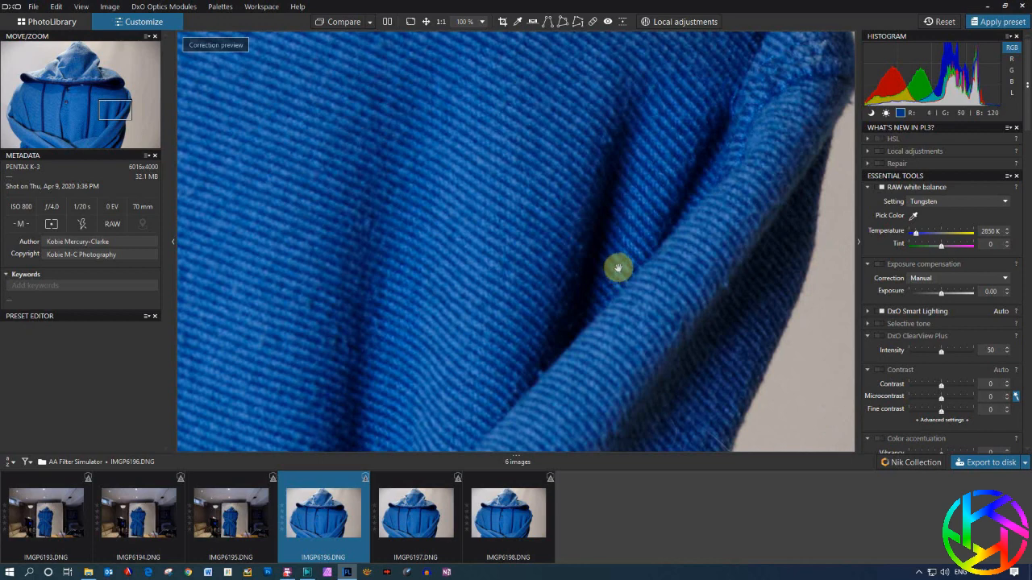
left_click(415, 520)
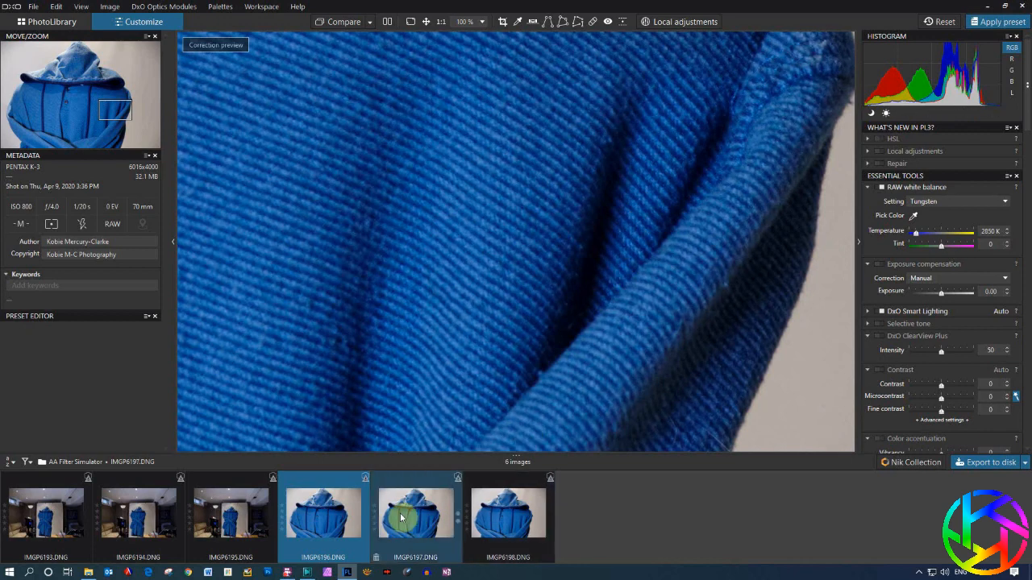
left_click(415, 515)
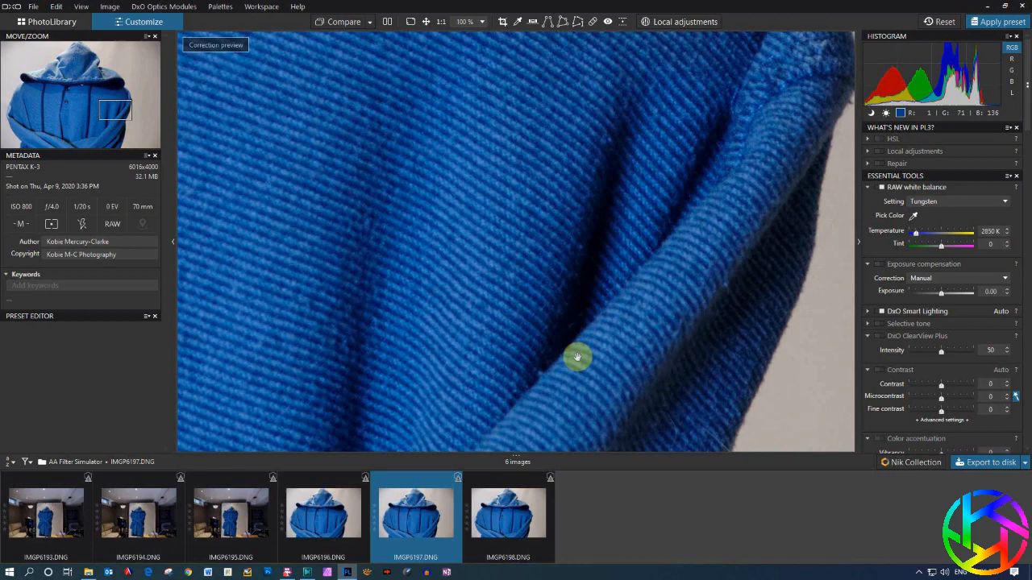
left_click(510, 515)
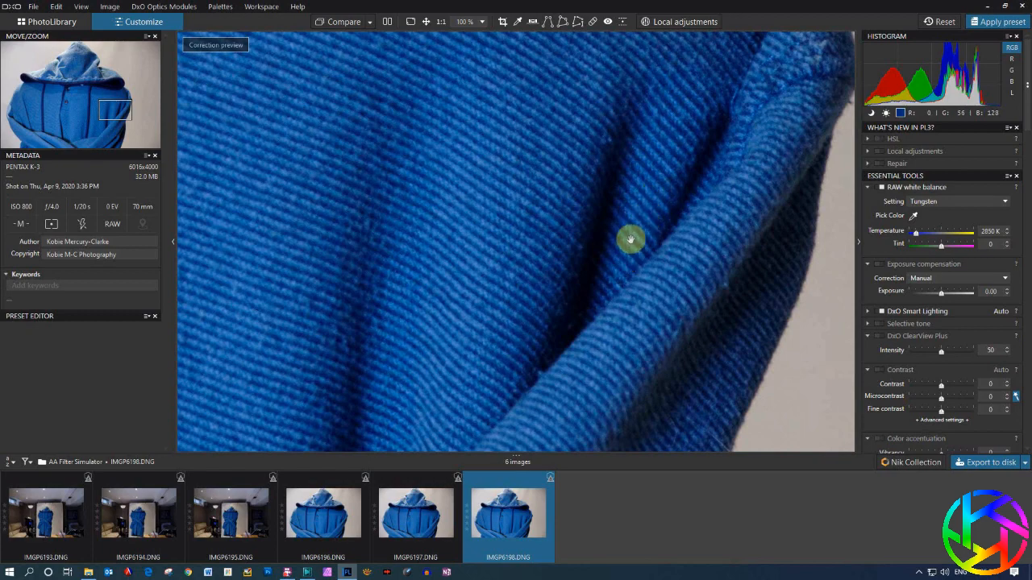
left_click(431, 516)
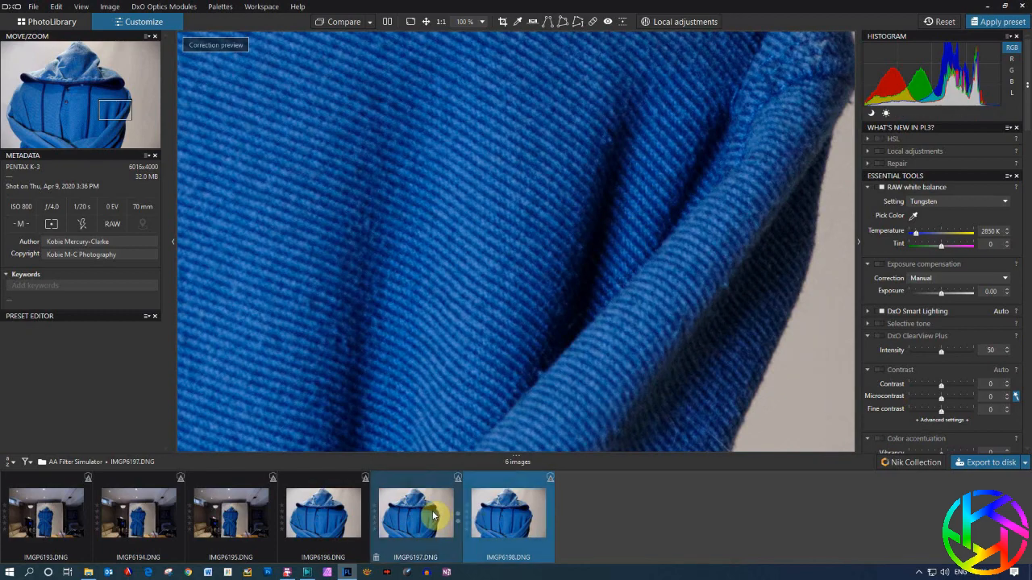
left_click(508, 521)
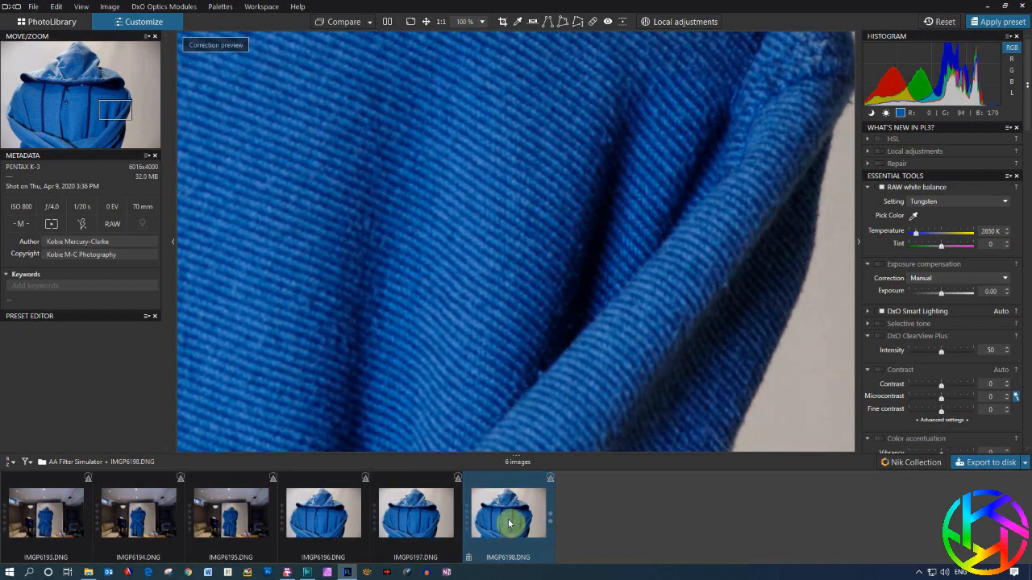
left_click(321, 515)
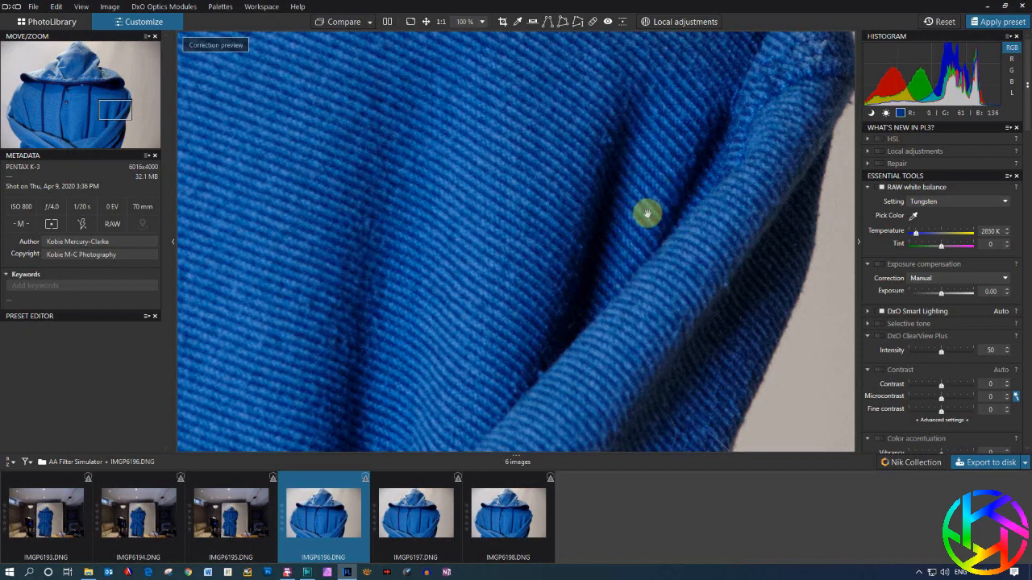
mouse_move(632, 256)
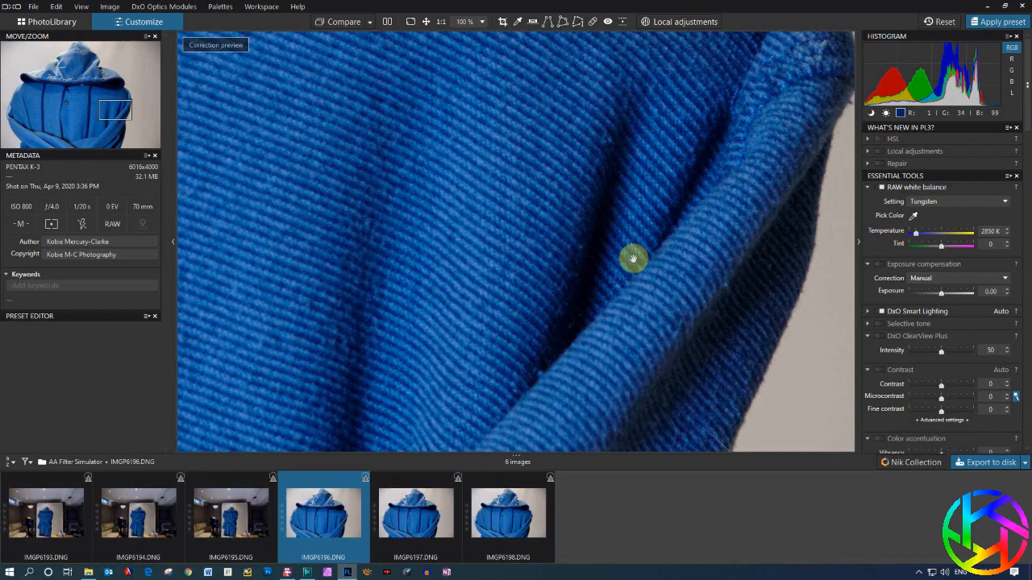
View IMGP6195 with the Move/Zoom frame on the chest, then IMGP6193, then another filmstrip shot
left_click(231, 513)
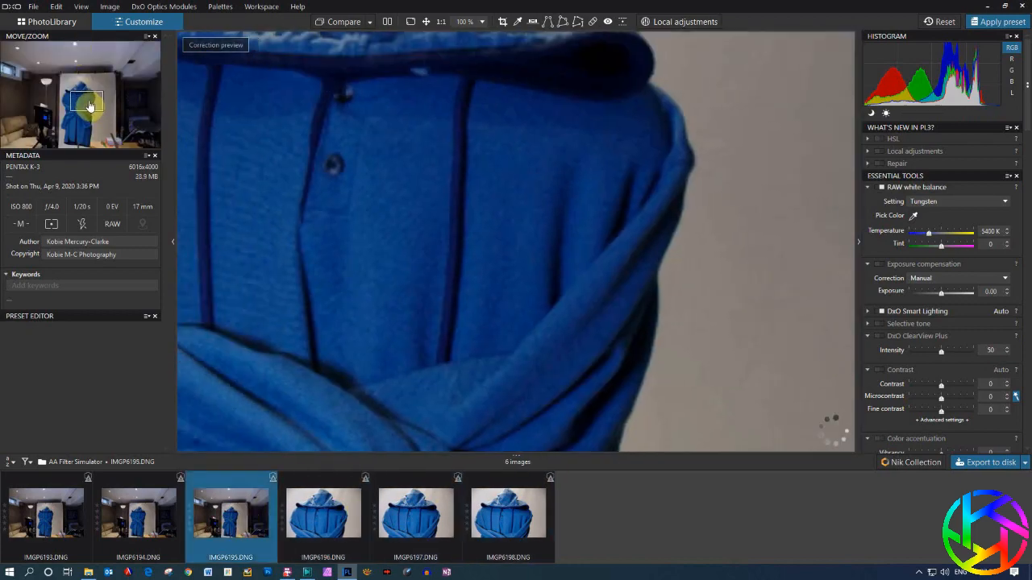
left_click_drag(964, 243, 915, 243)
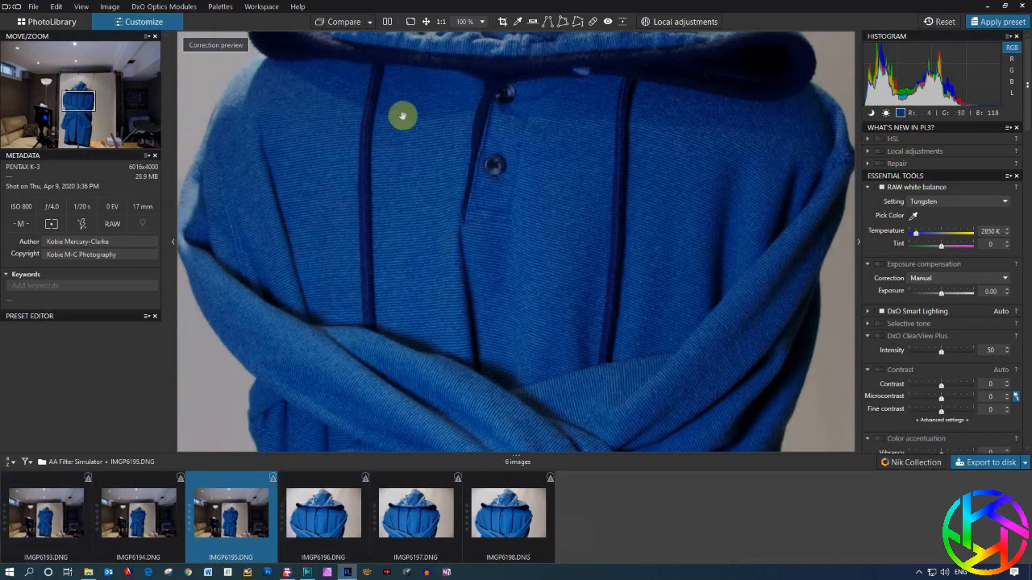
left_click(47, 511)
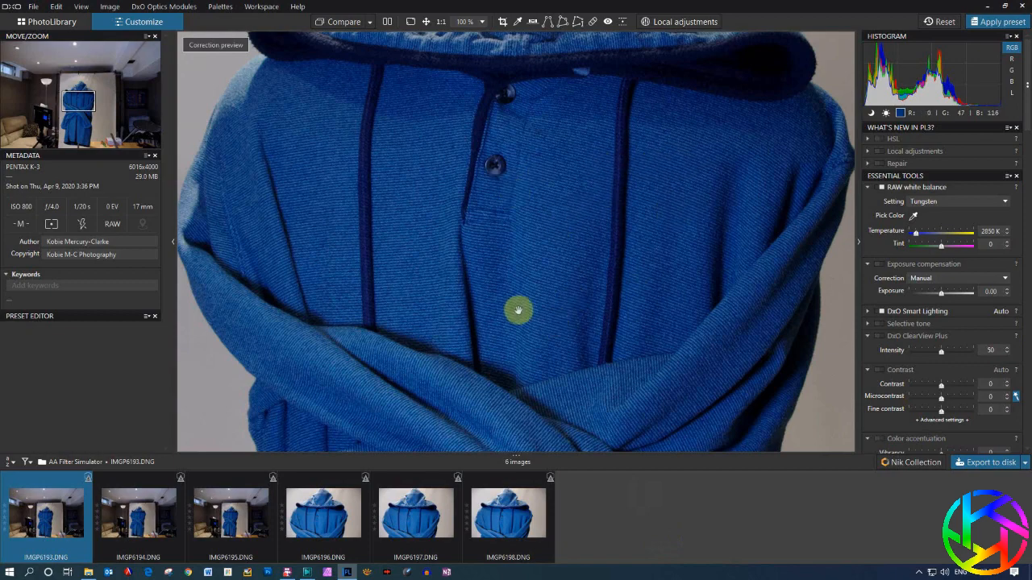
mouse_move(549, 296)
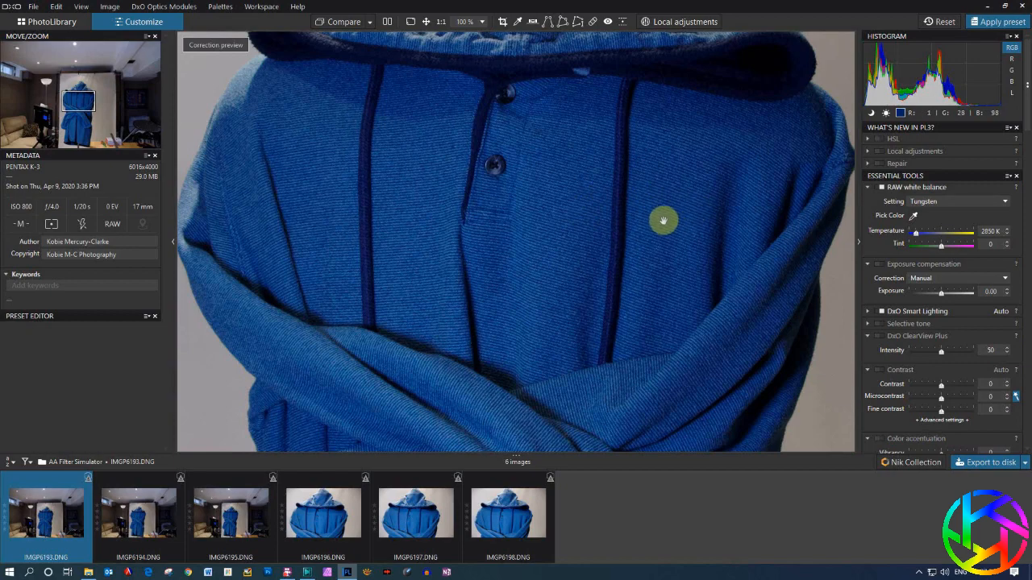
mouse_move(654, 272)
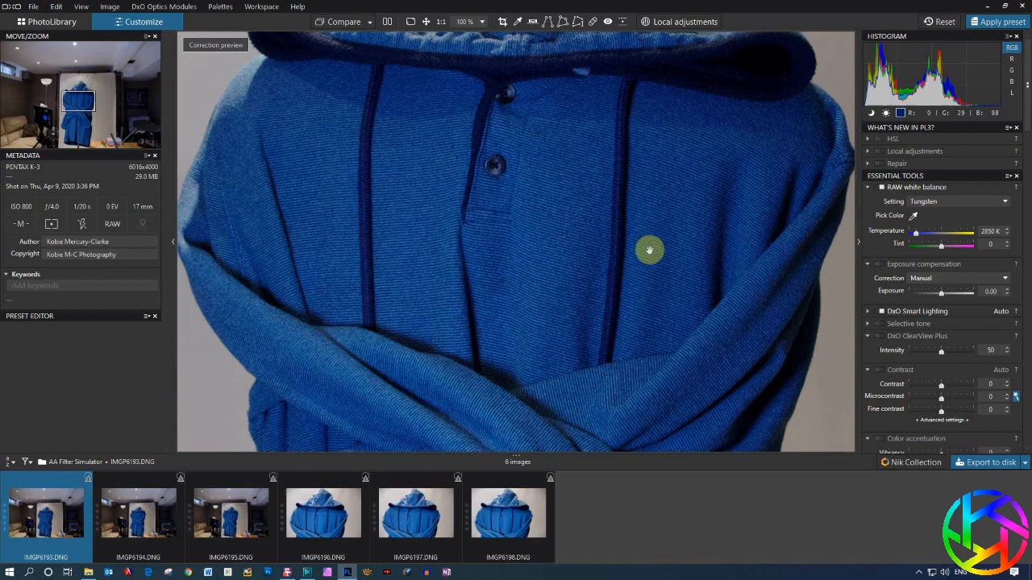
mouse_move(667, 258)
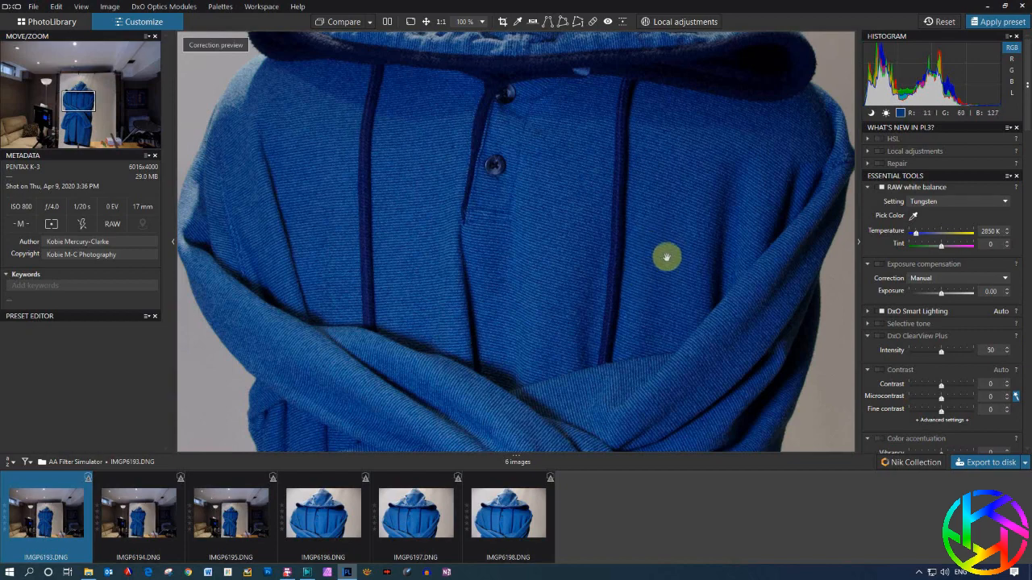
left_click(508, 517)
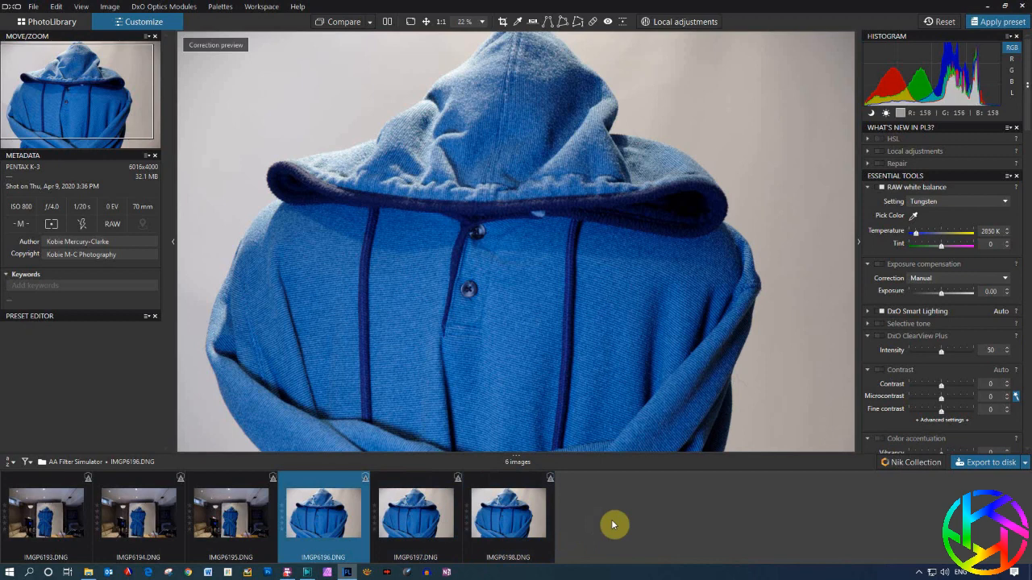
left_click(46, 520)
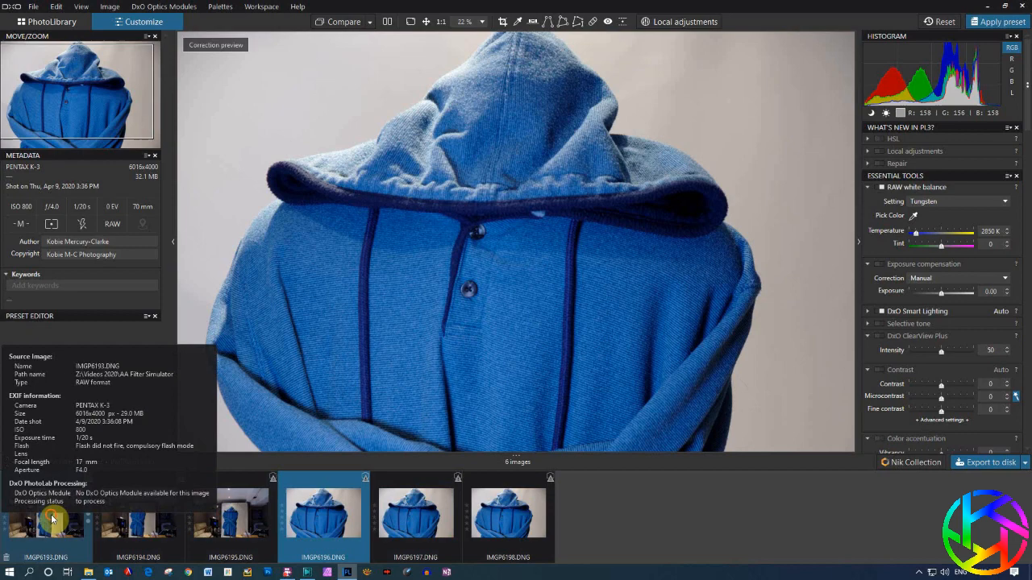
left_click(52, 519)
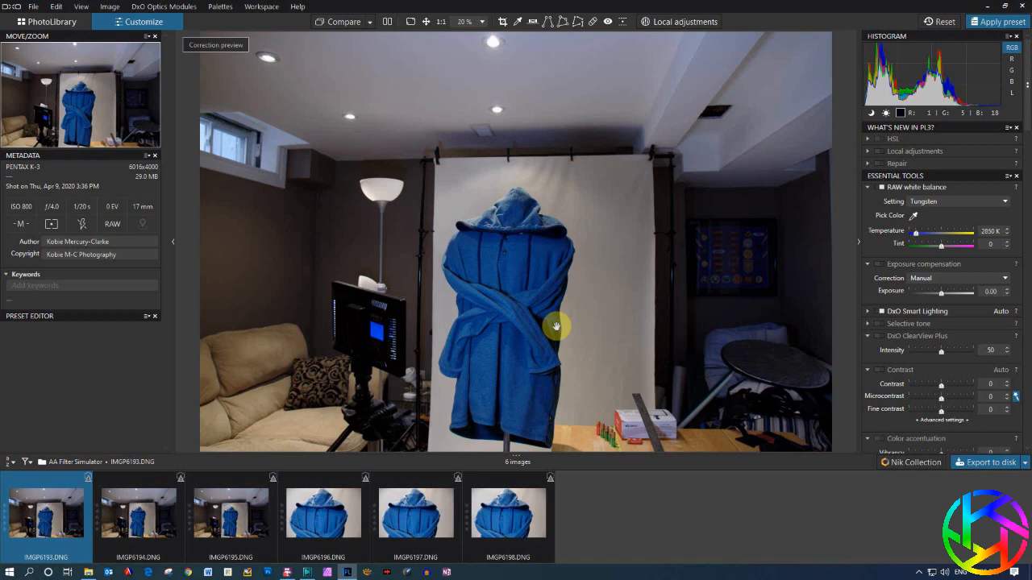
mouse_move(457, 414)
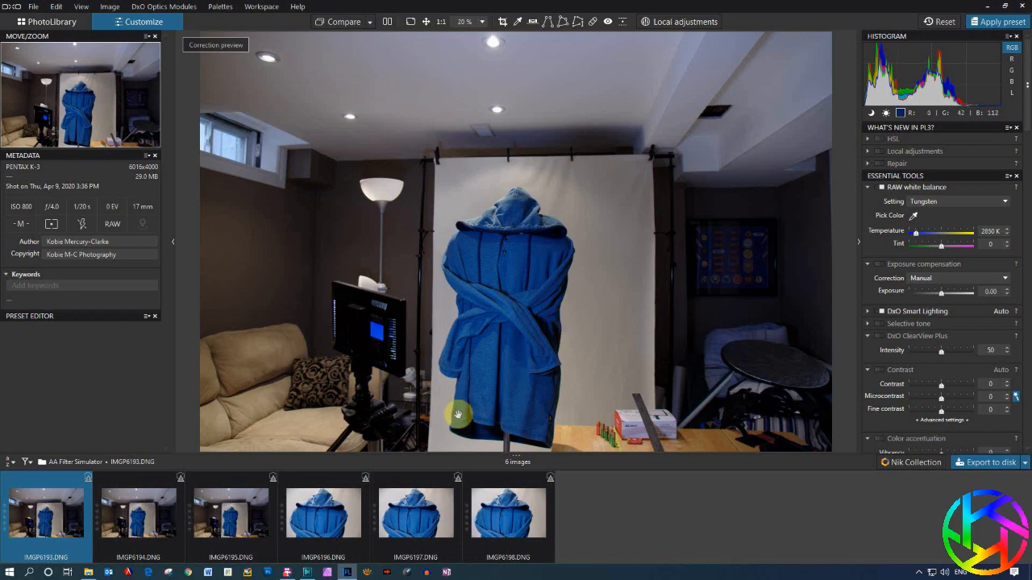
left_click(322, 516)
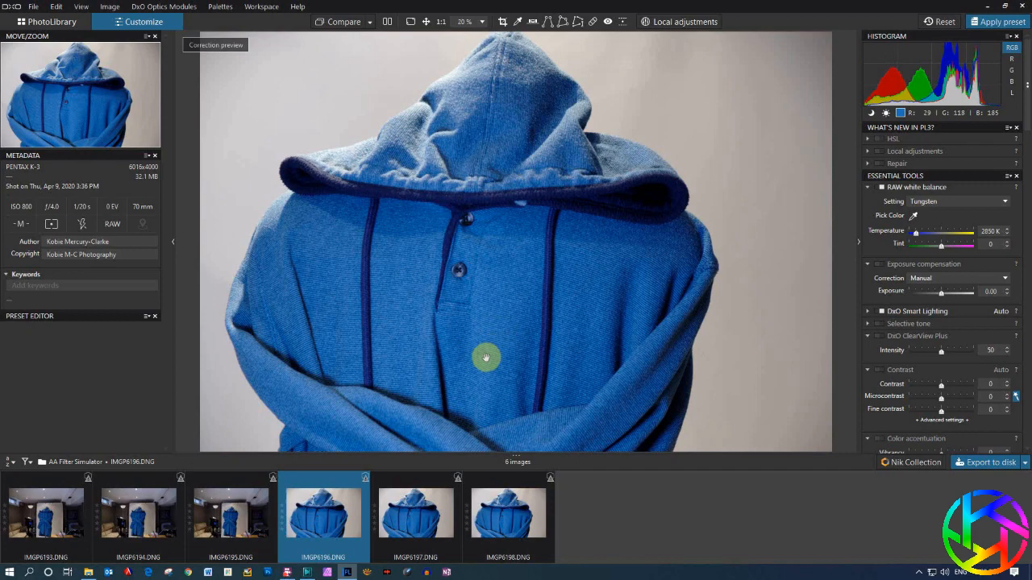
mouse_move(478, 352)
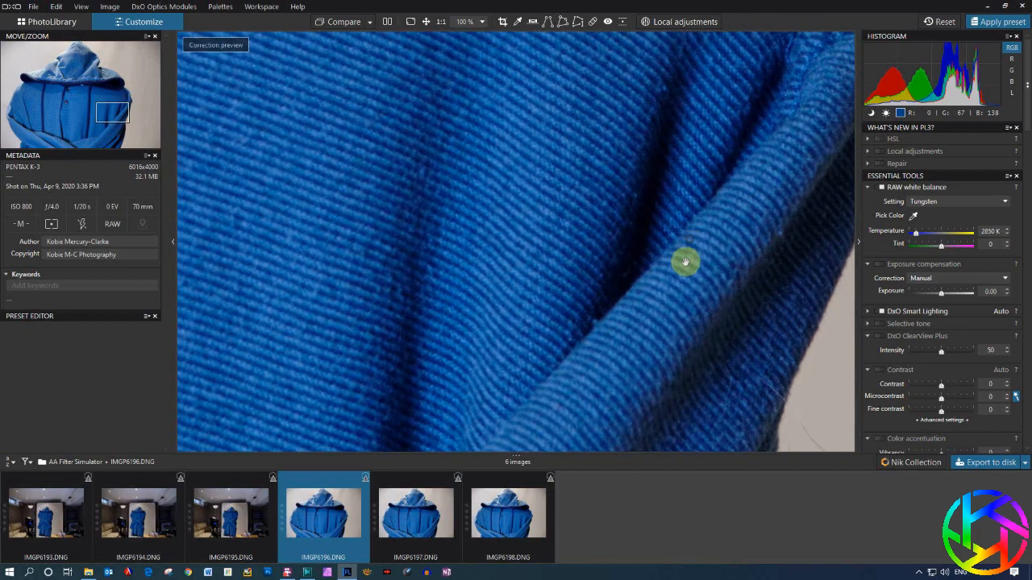
View IMGP6198's fabric crop, shift the Move/Zoom frame, and return to IMGP6196
left_click(504, 515)
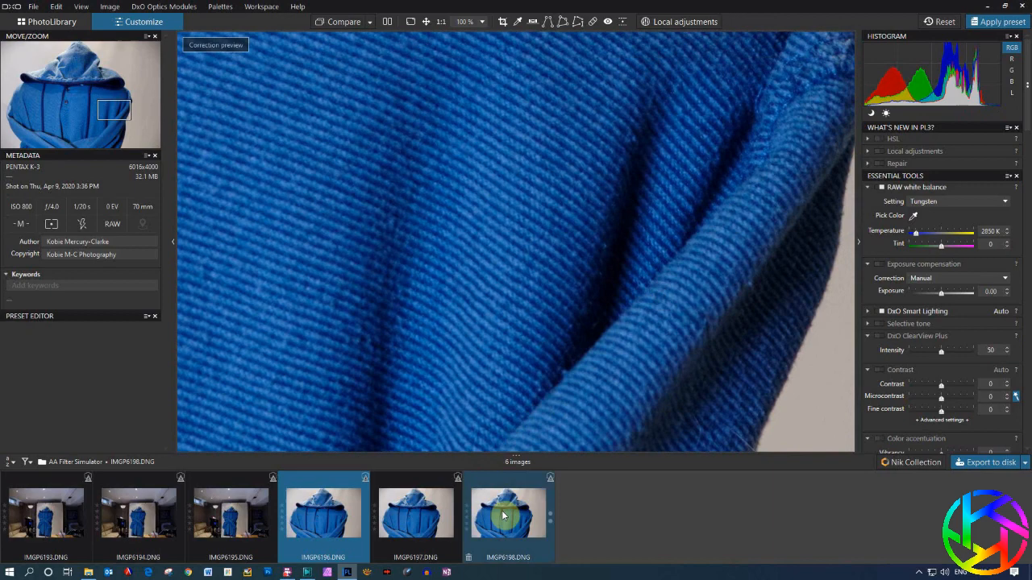
mouse_move(501, 515)
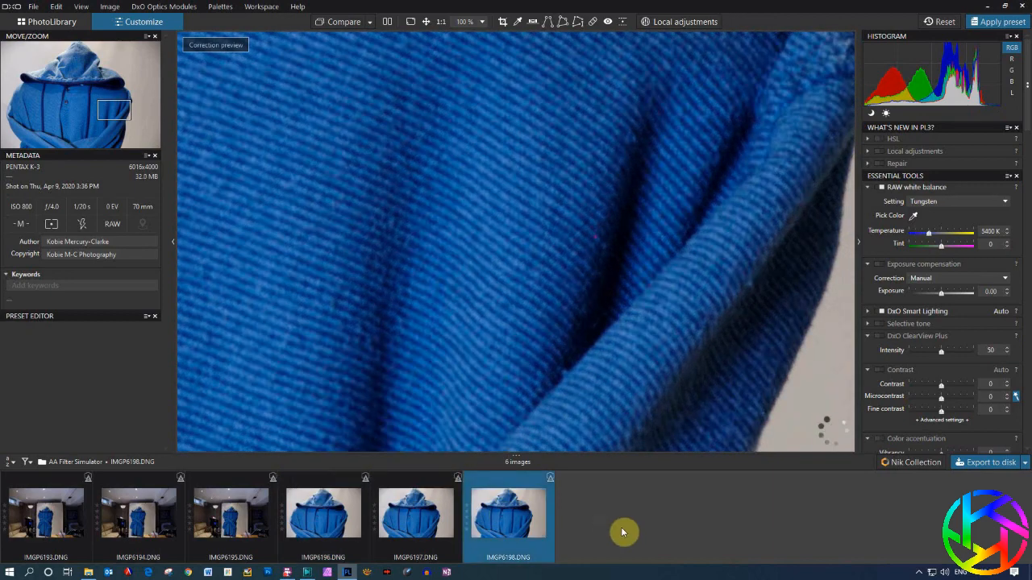
left_click_drag(963, 233, 913, 232)
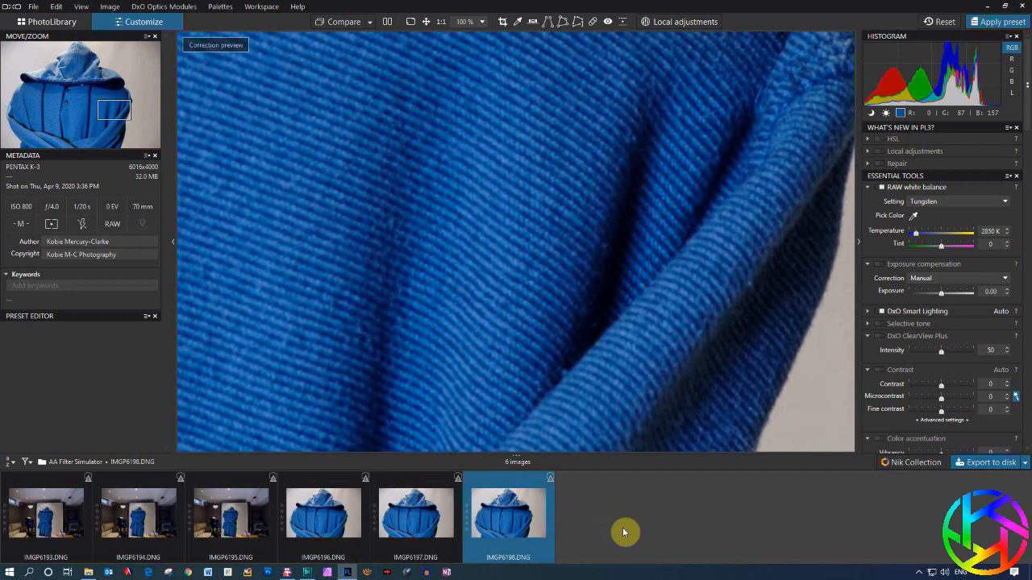
left_click(323, 521)
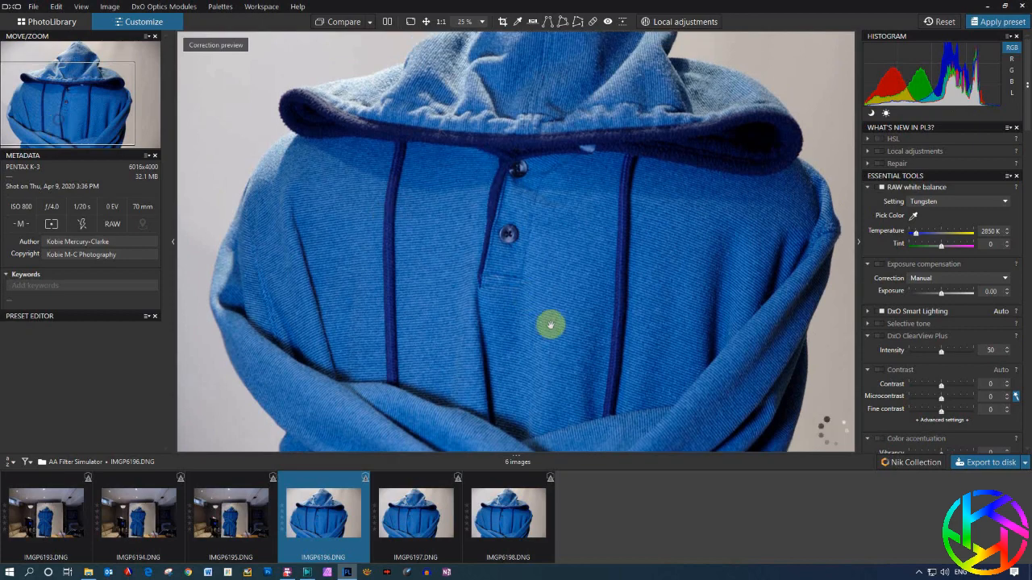
mouse_move(619, 407)
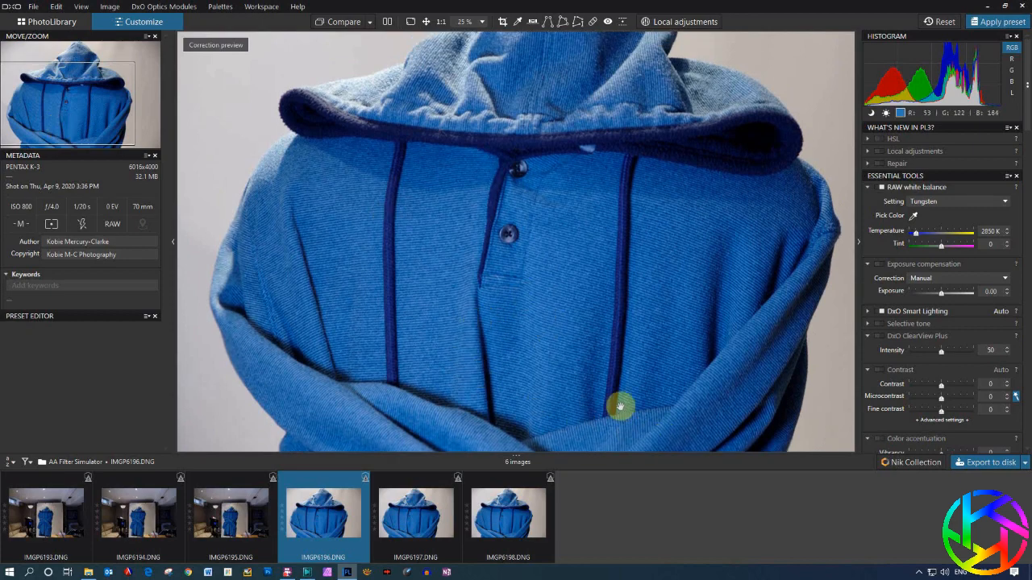